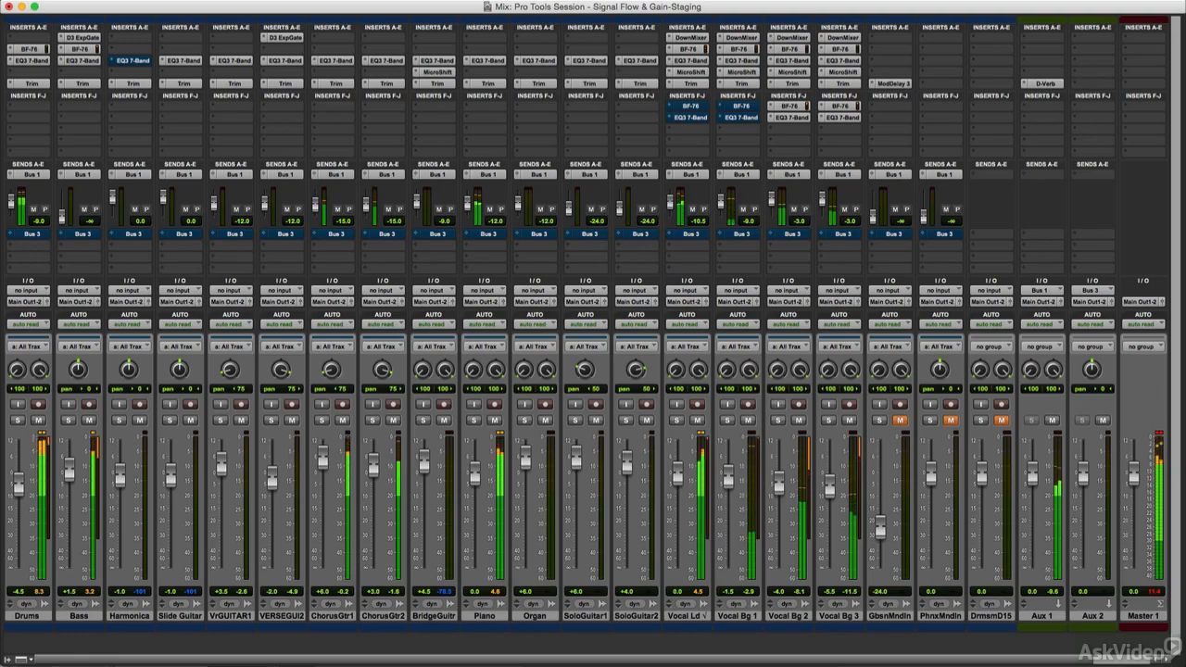
# Open the Devil-LoDlx insert's plug-in window on the Organ track
pyautogui.click(485, 61)
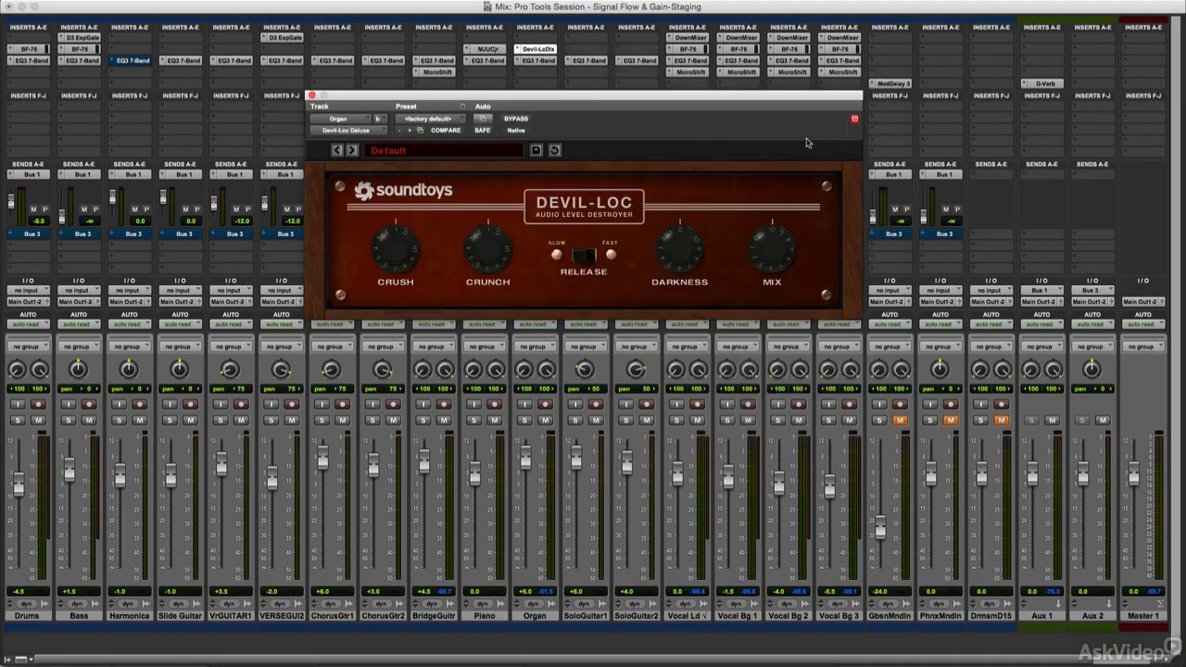
# Close the Devil-Loc window, then open and dismiss a send's bus list without rerouting
pyautogui.click(313, 96)
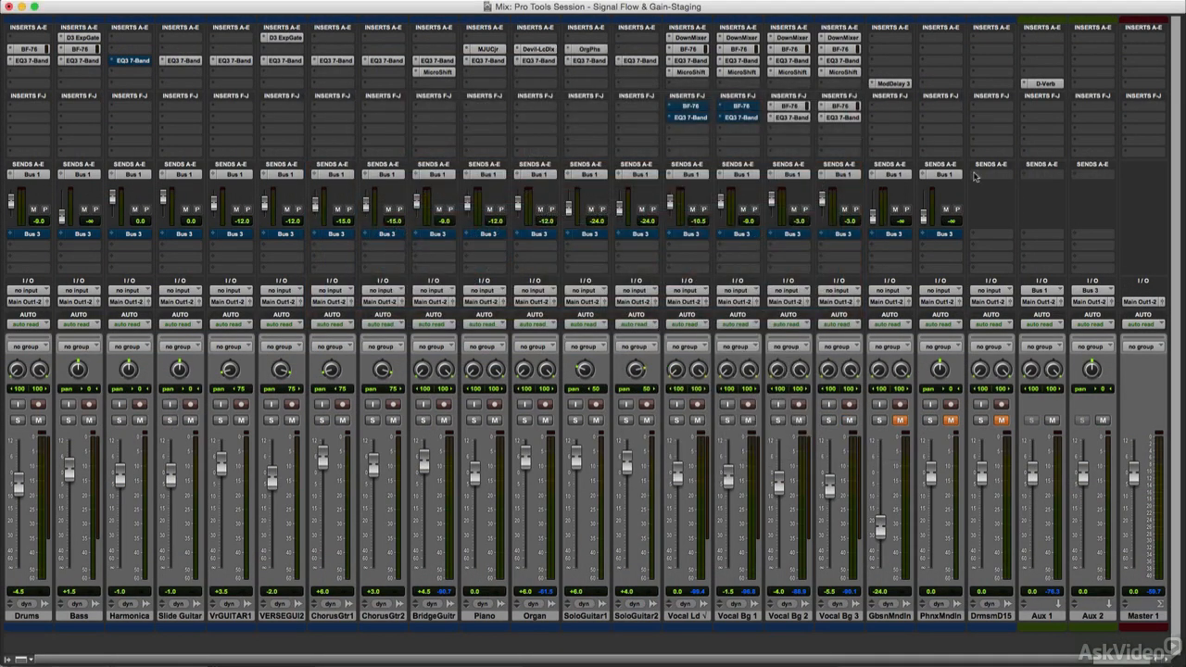
pyautogui.click(992, 174)
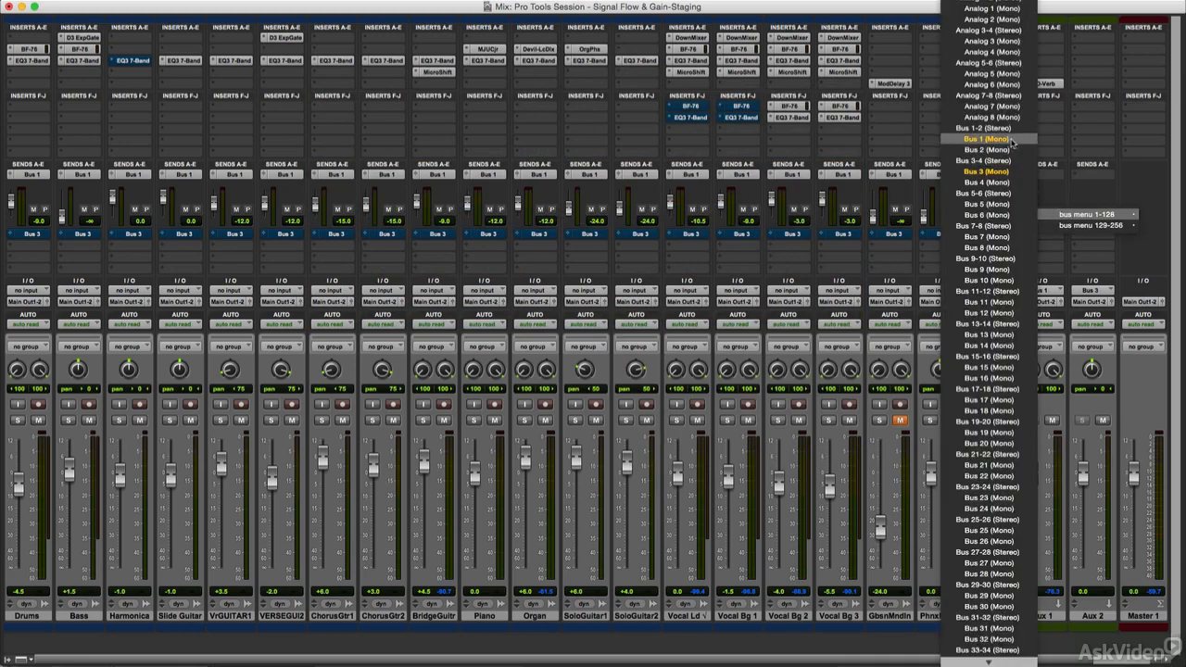
pyautogui.click(986, 139)
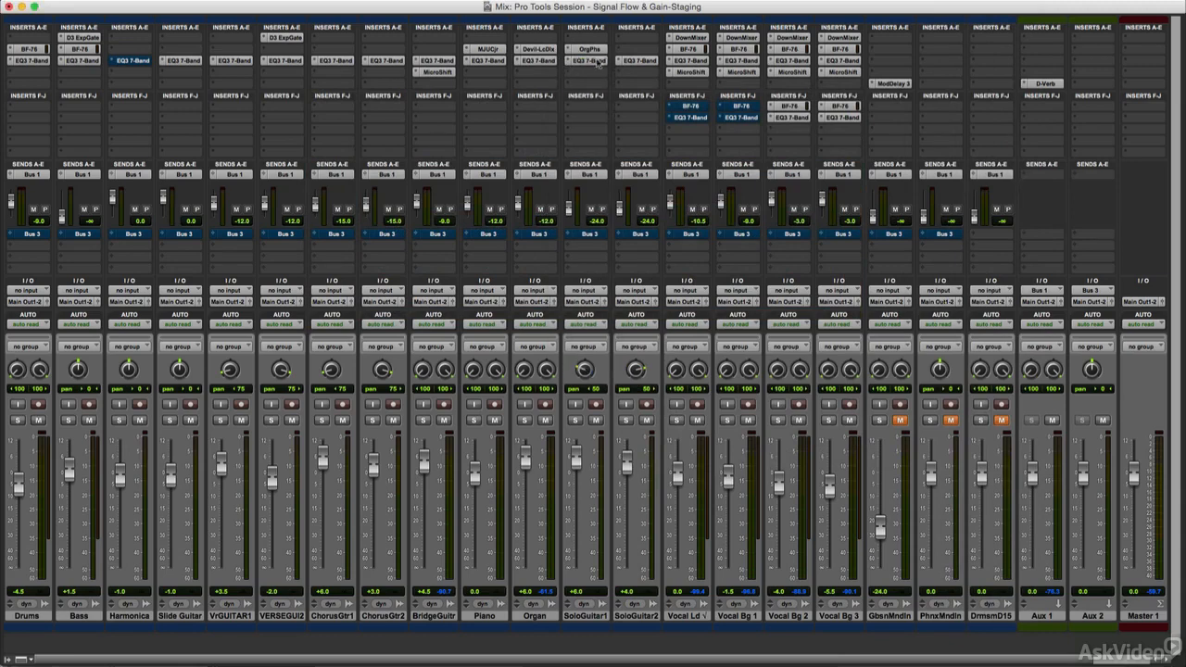
pyautogui.moveTo(612, 61)
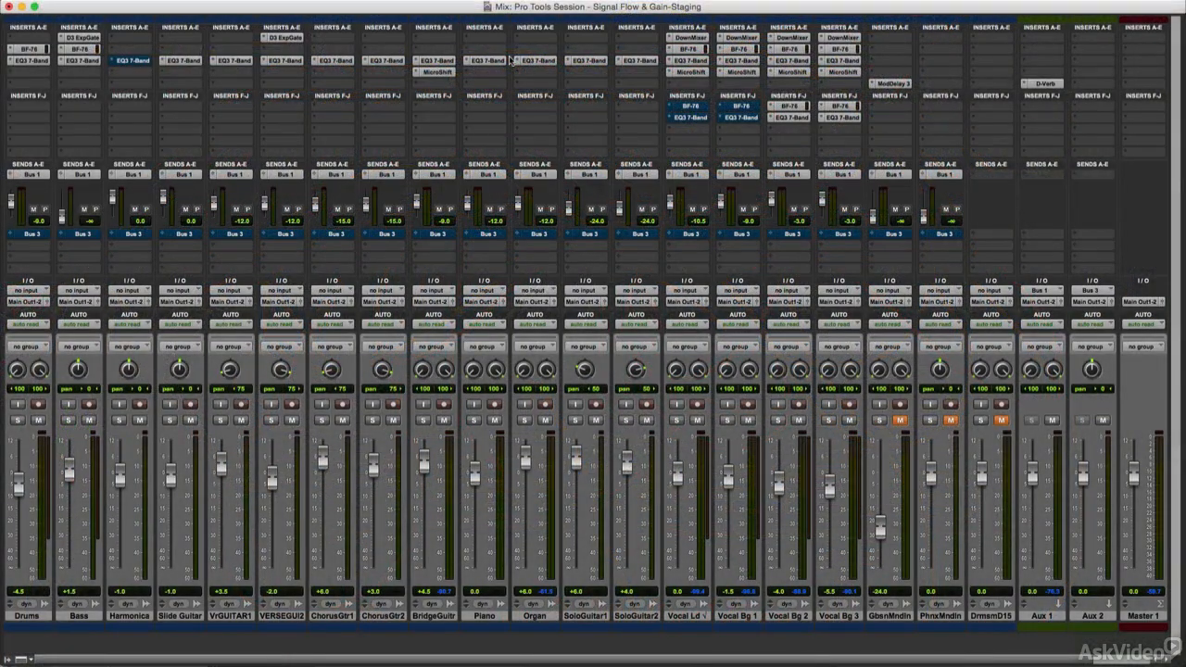
# Open and close another insert's plug-in window, then open the Pulse-Tec equalizer window
pyautogui.click(484, 49)
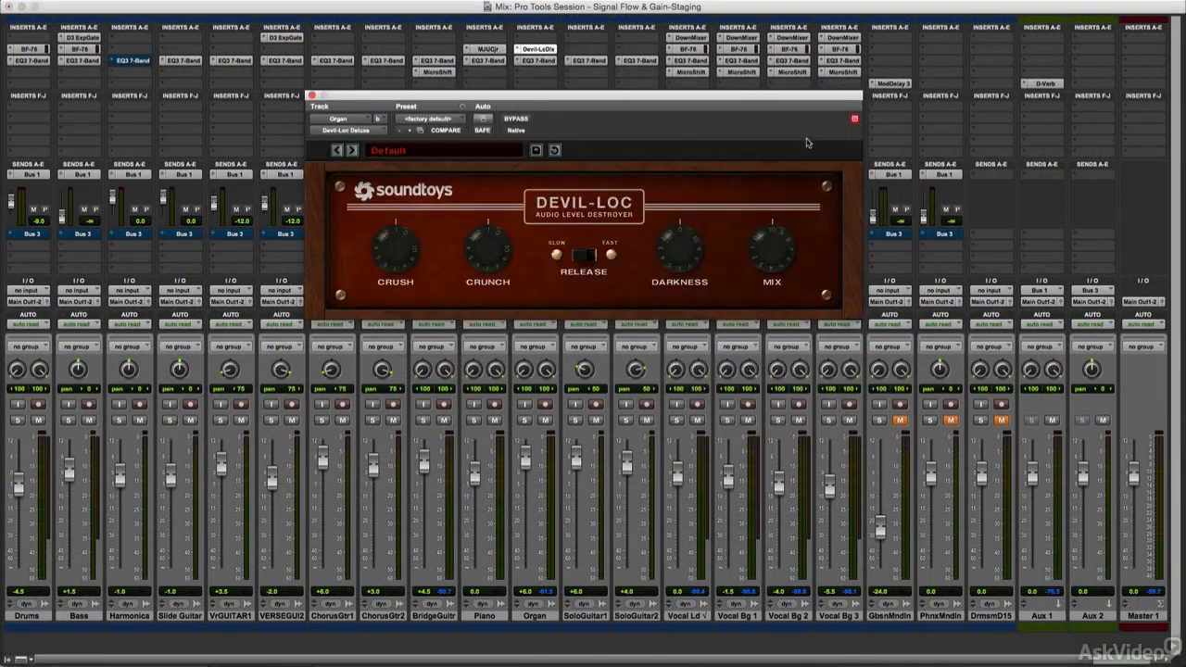
pyautogui.click(311, 95)
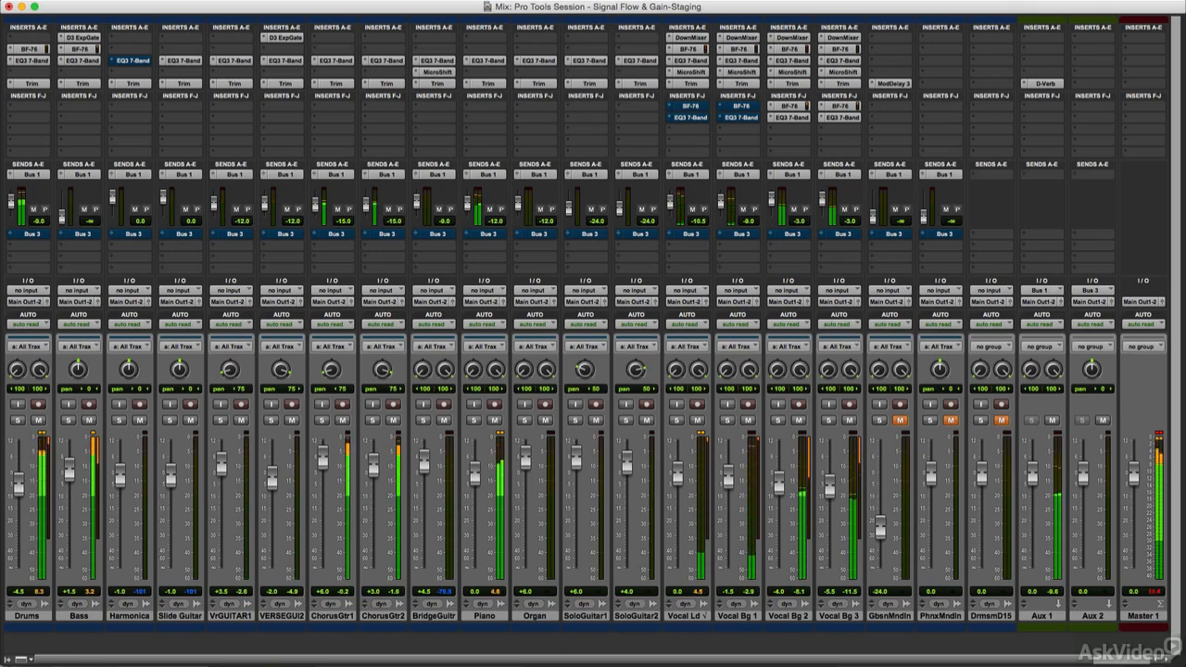
pyautogui.click(534, 48)
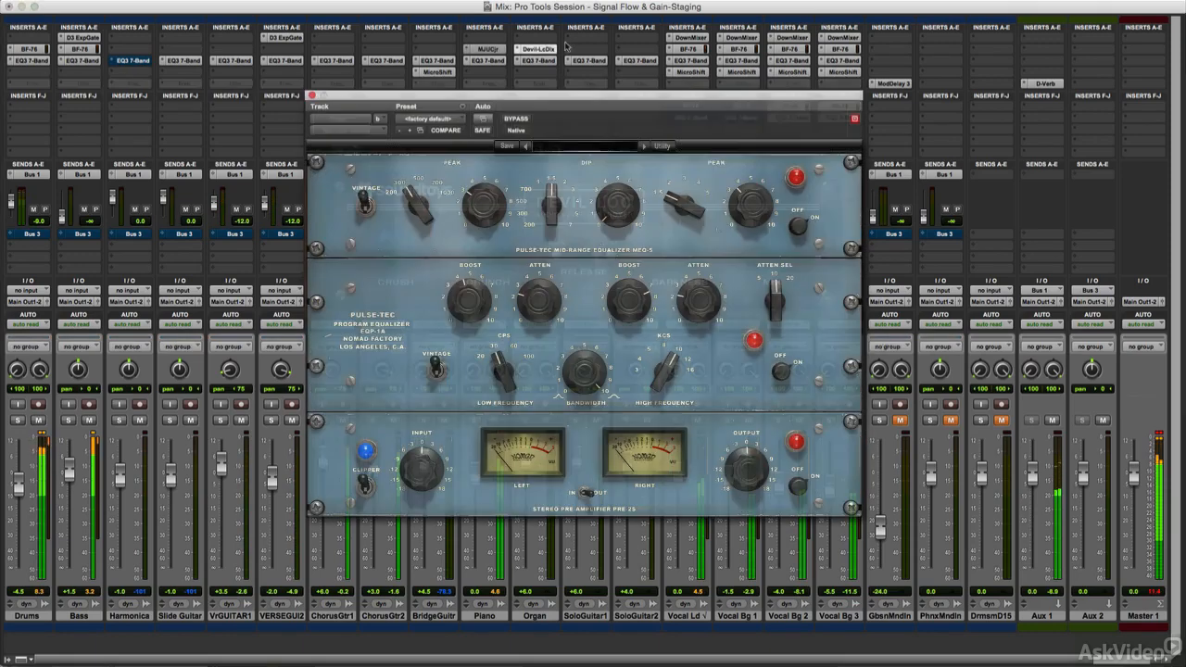